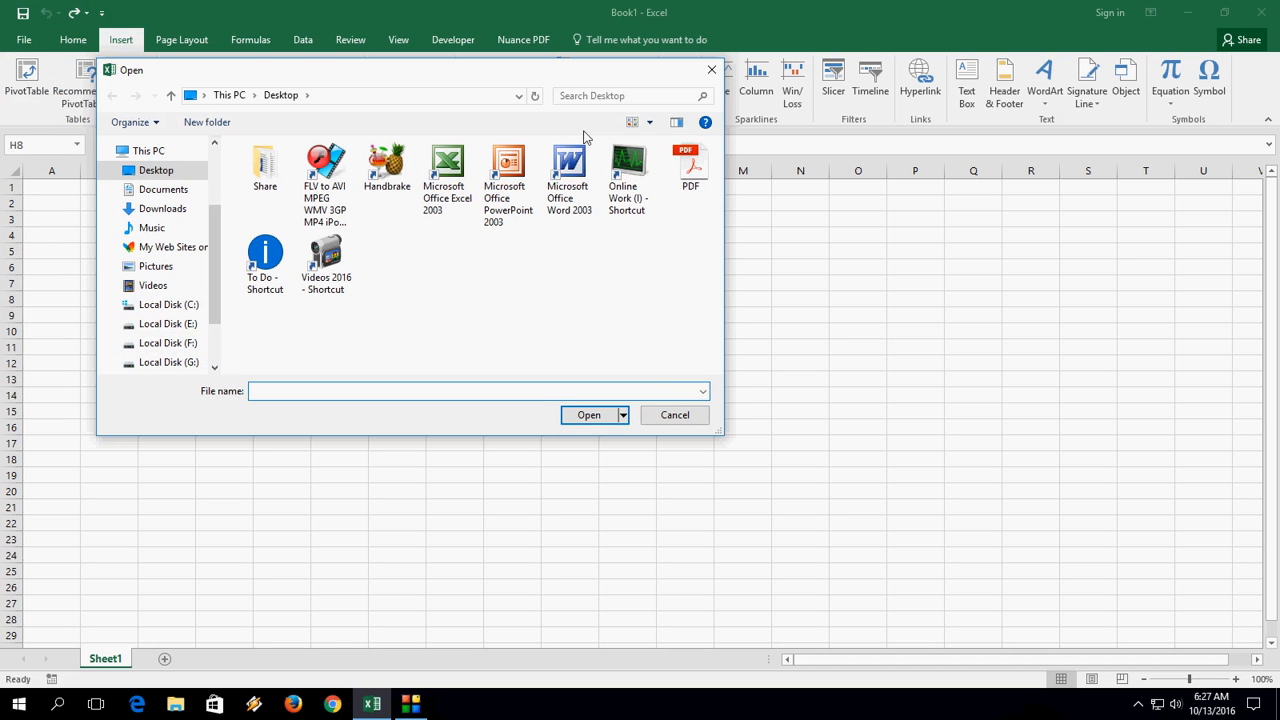
Select the PDF file from the Desktop and confirm to embed it on the worksheet
{"action": "left_click", "coordinate": [690, 164]}
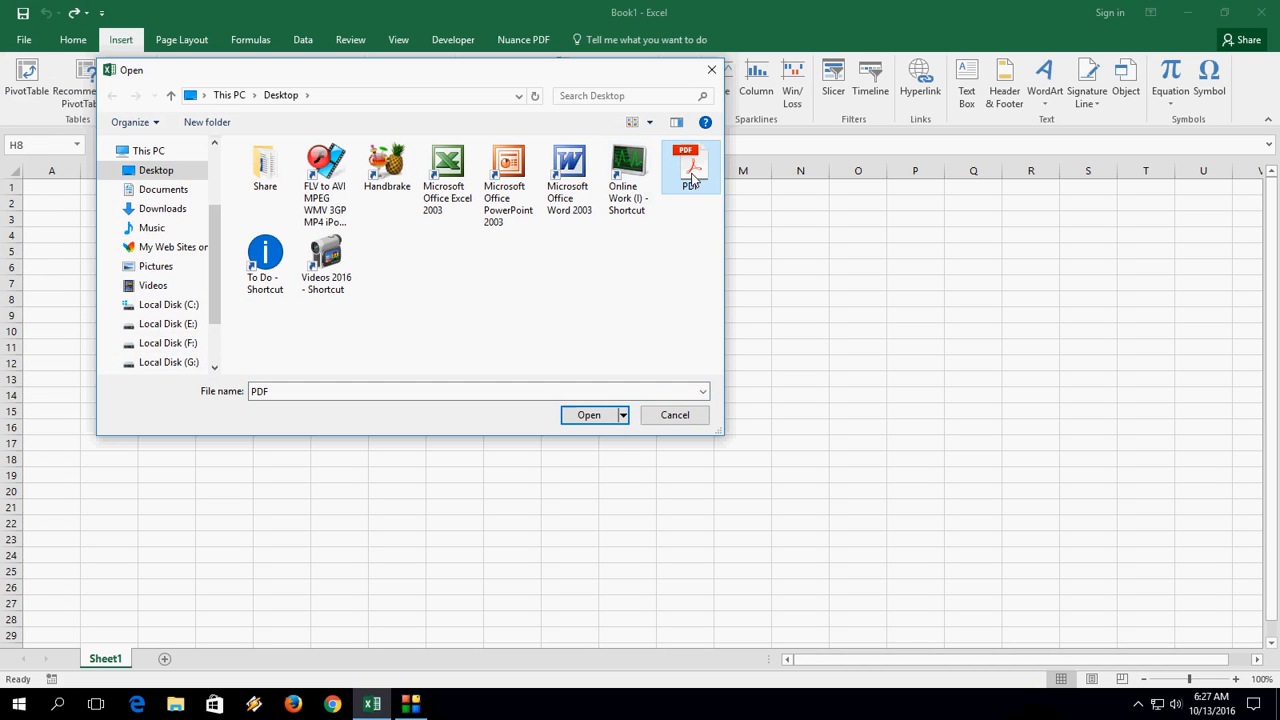
{"action": "left_click", "coordinate": [588, 414]}
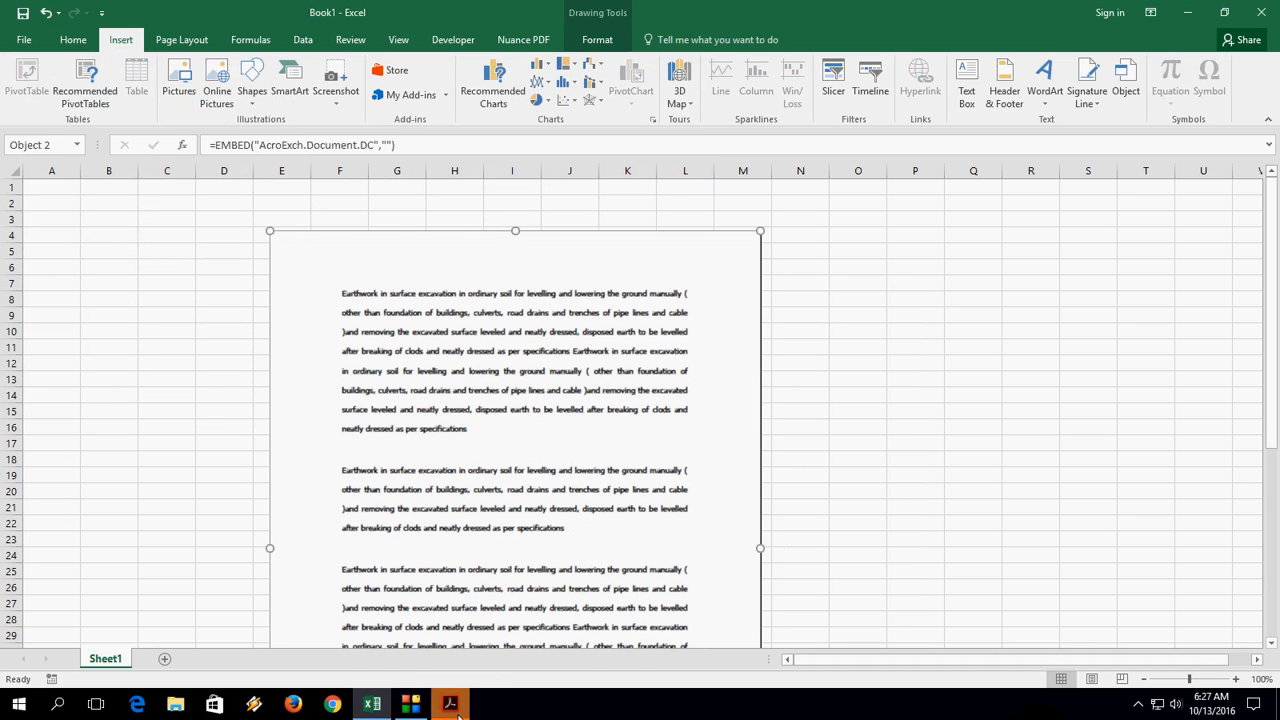
Launch the embedded Acrobat Document object so it shows in Adobe Acrobat Reader DC
{"action": "left_click", "coordinate": [452, 704]}
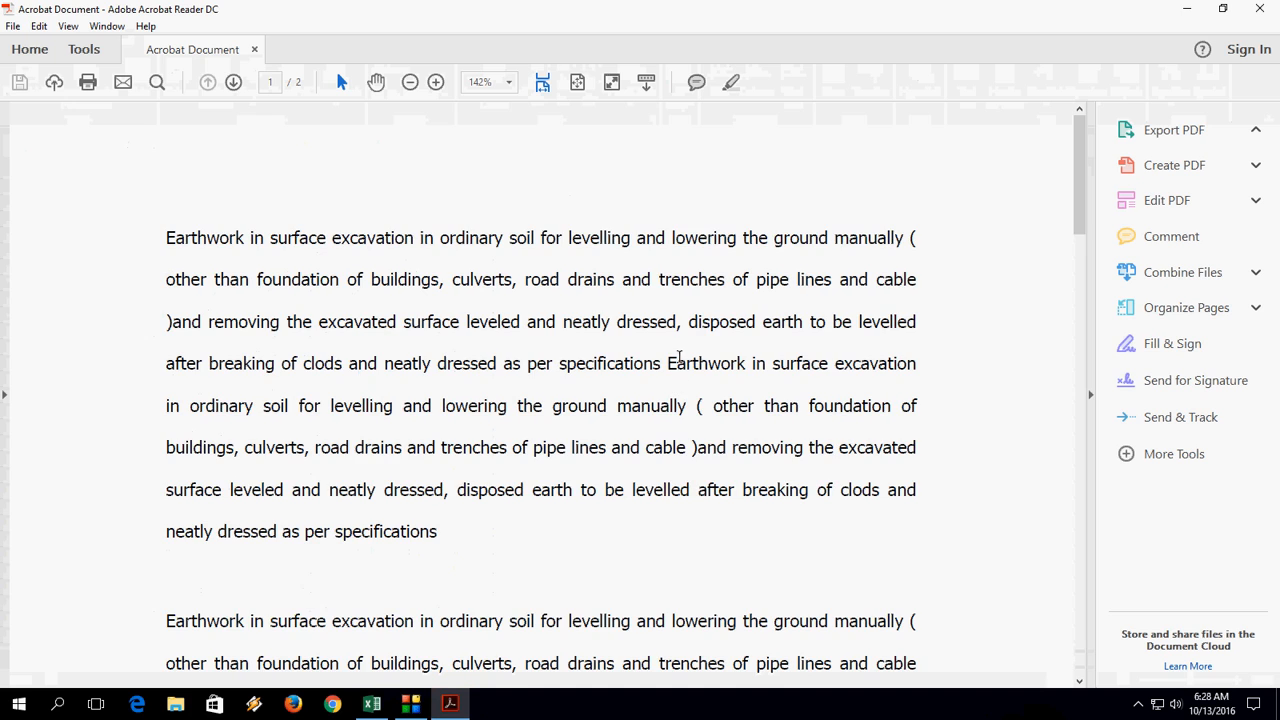
Scroll through the PDF's pages in Acrobat Reader, close it, and return to the worksheet
{"action": "scroll", "scroll_direction": "down", "scroll_amount": 3}
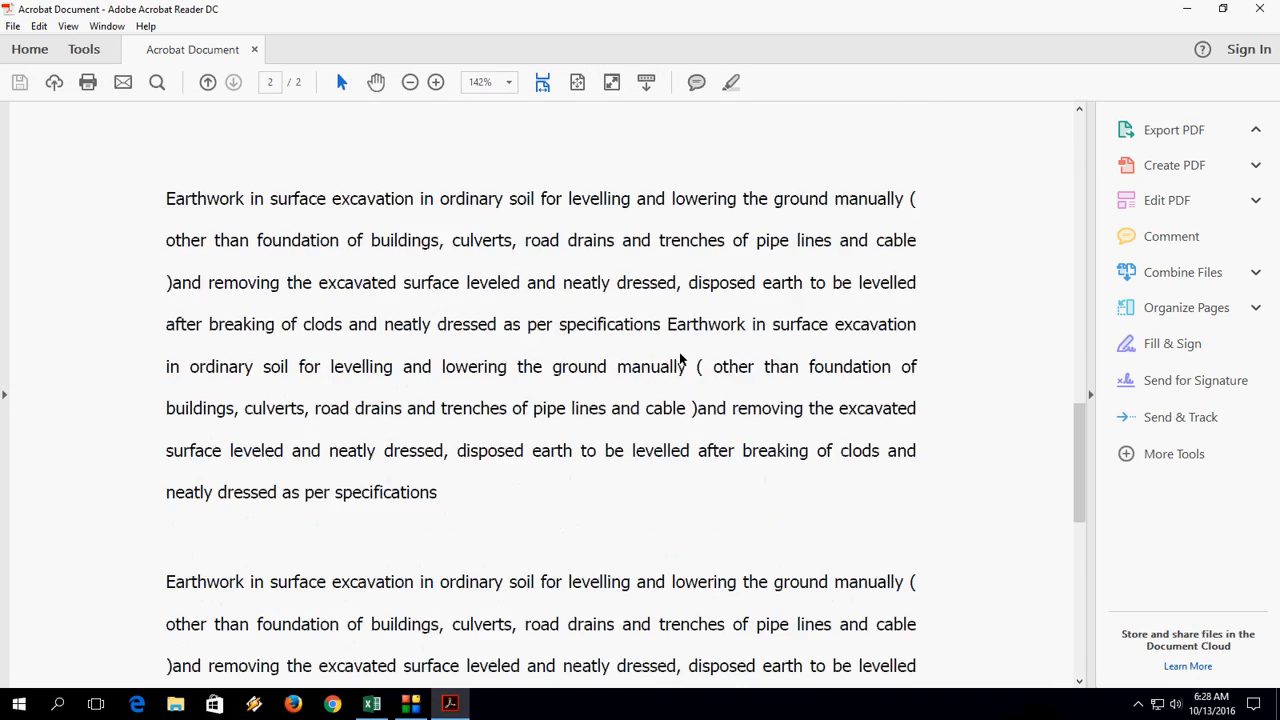
{"action": "left_click", "coordinate": [1172, 130]}
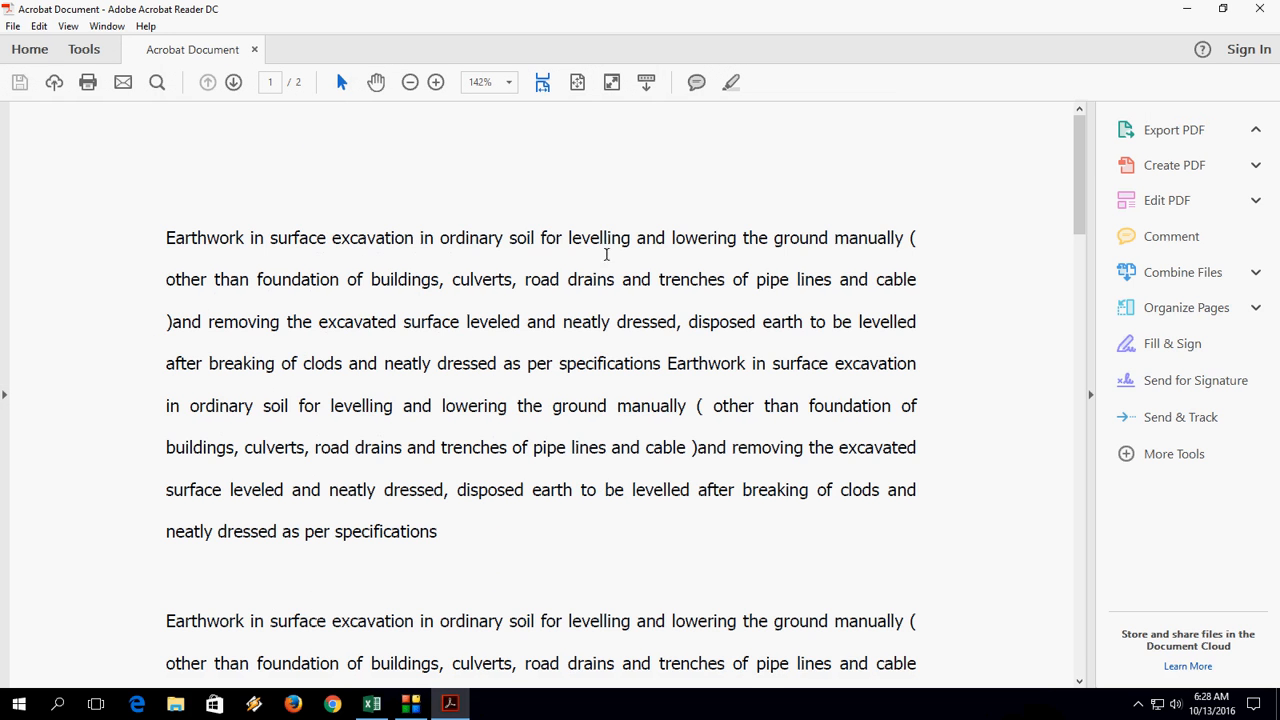
{"action": "scroll", "scroll_direction": "down", "scroll_amount": 3}
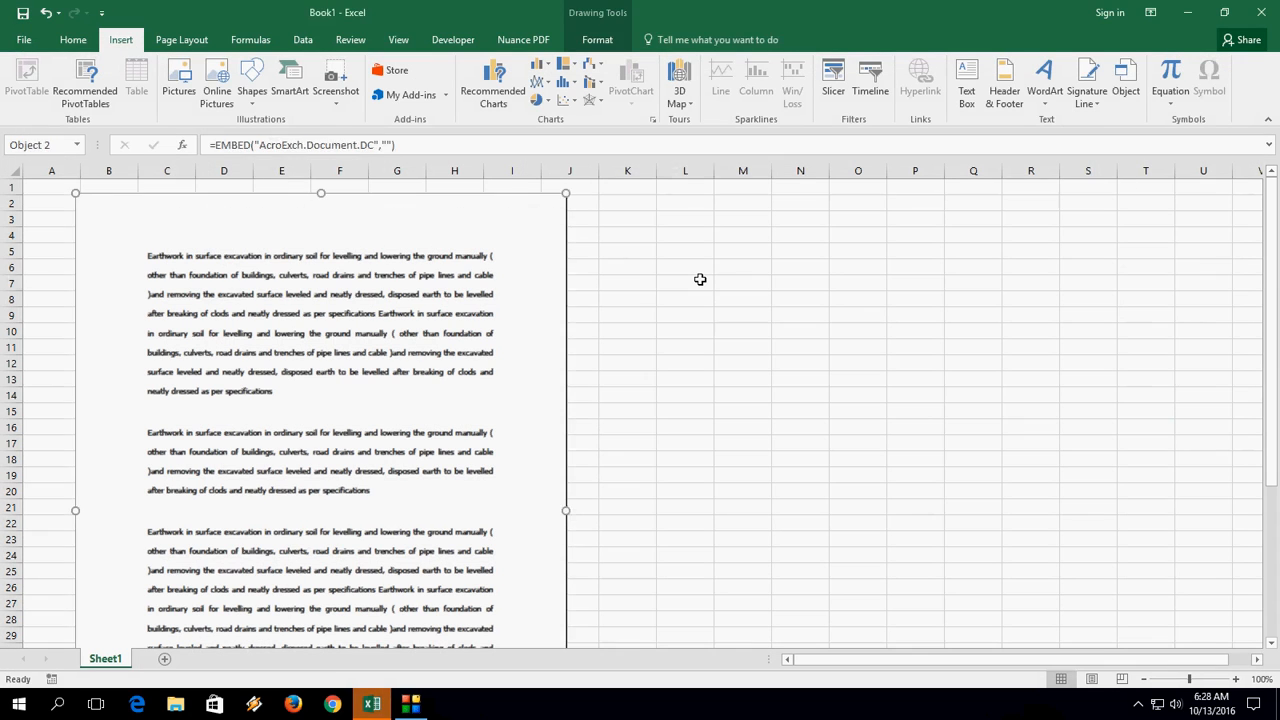
{"action": "left_click", "coordinate": [684, 280]}
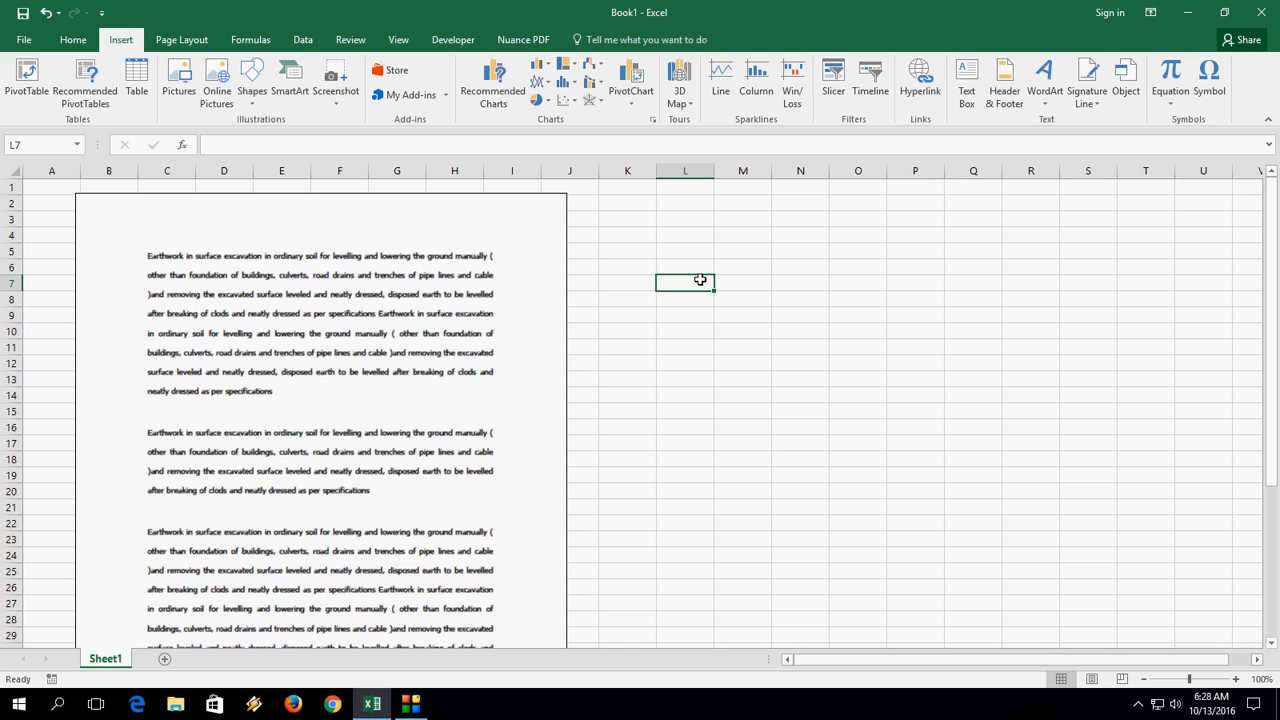
{"action": "mouse_move", "coordinate": [800, 278]}
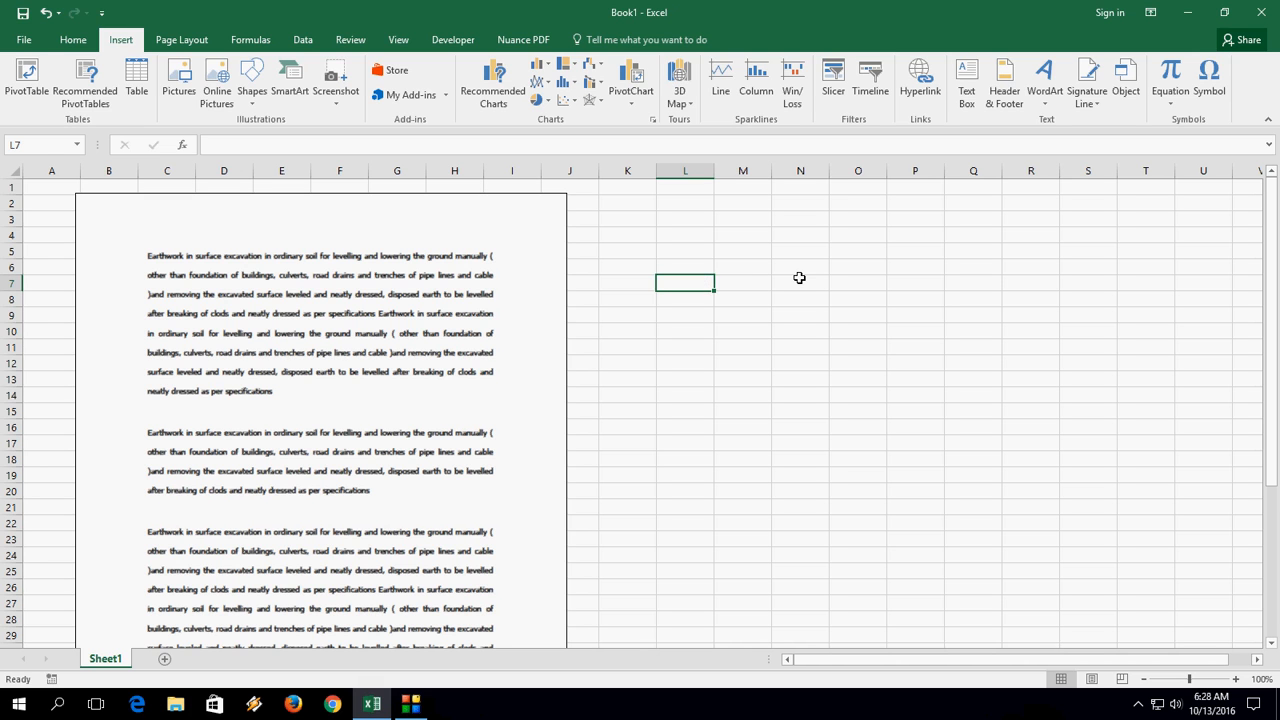